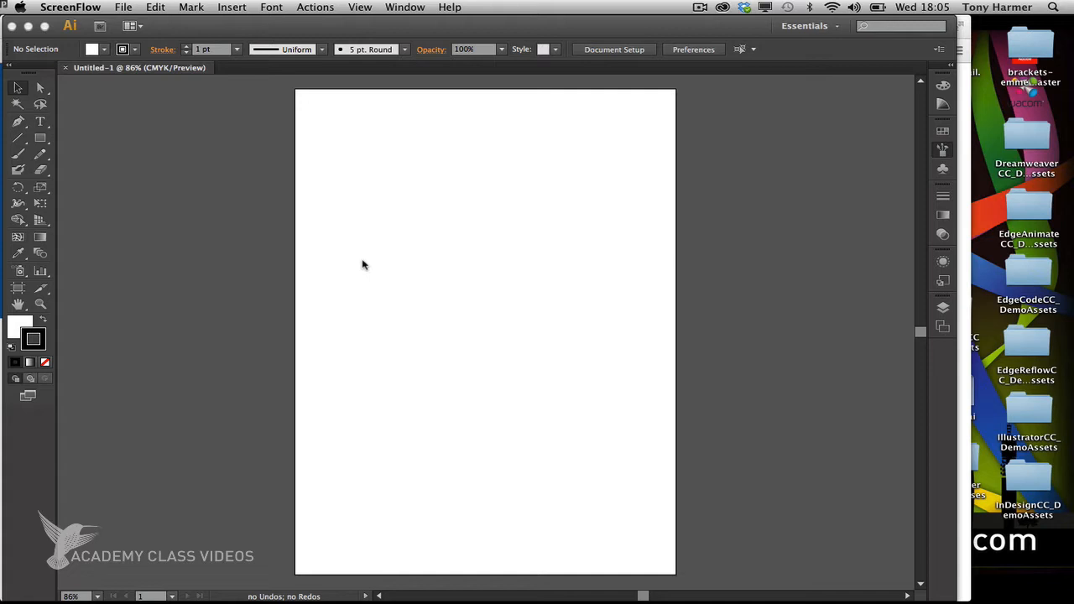
mouse_move(389, 228)
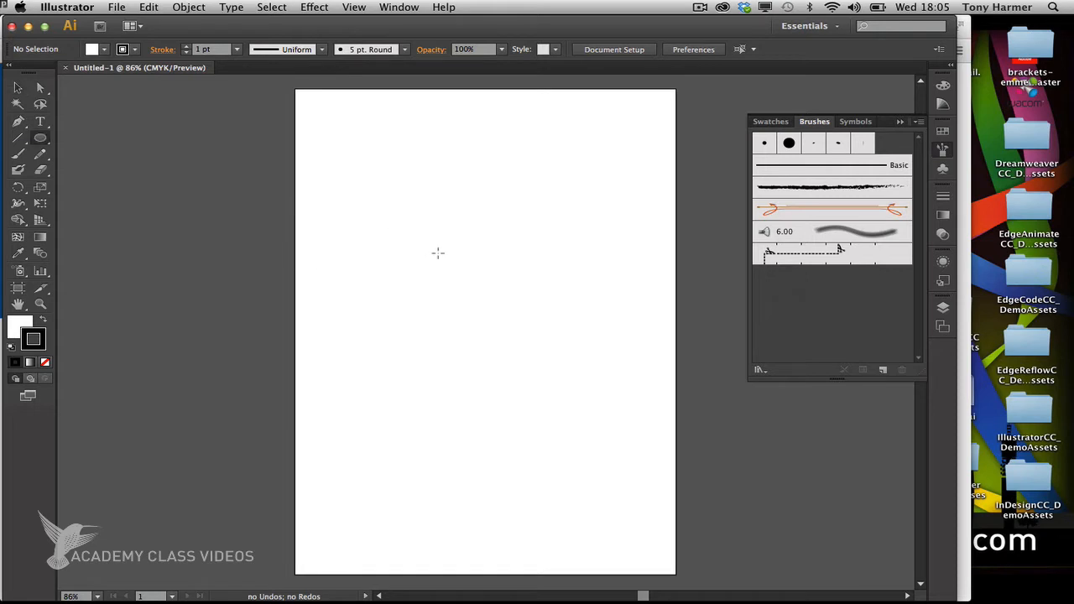
mouse_move(479, 307)
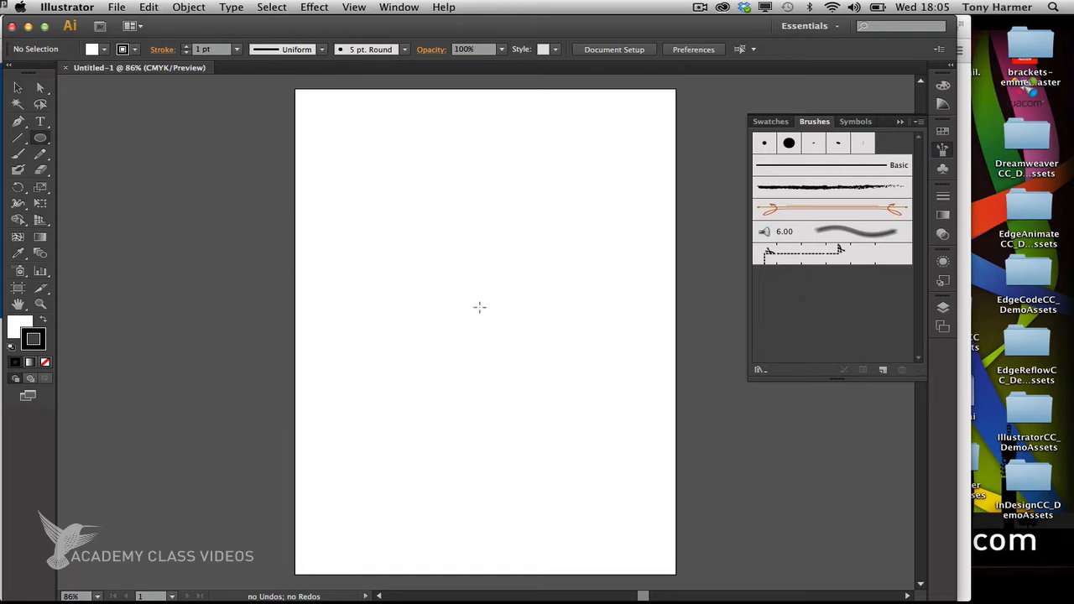
Step: Drag the Ellipse Tool out from the page centre into a circle covering most of the page
drag(470, 298, 491, 319)
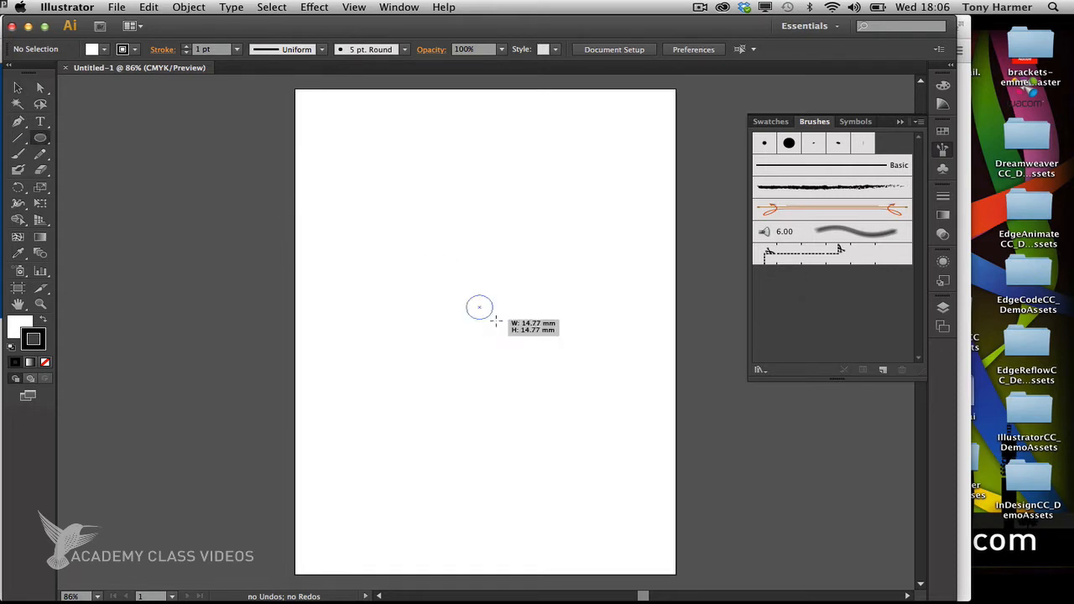
drag(479, 307, 533, 365)
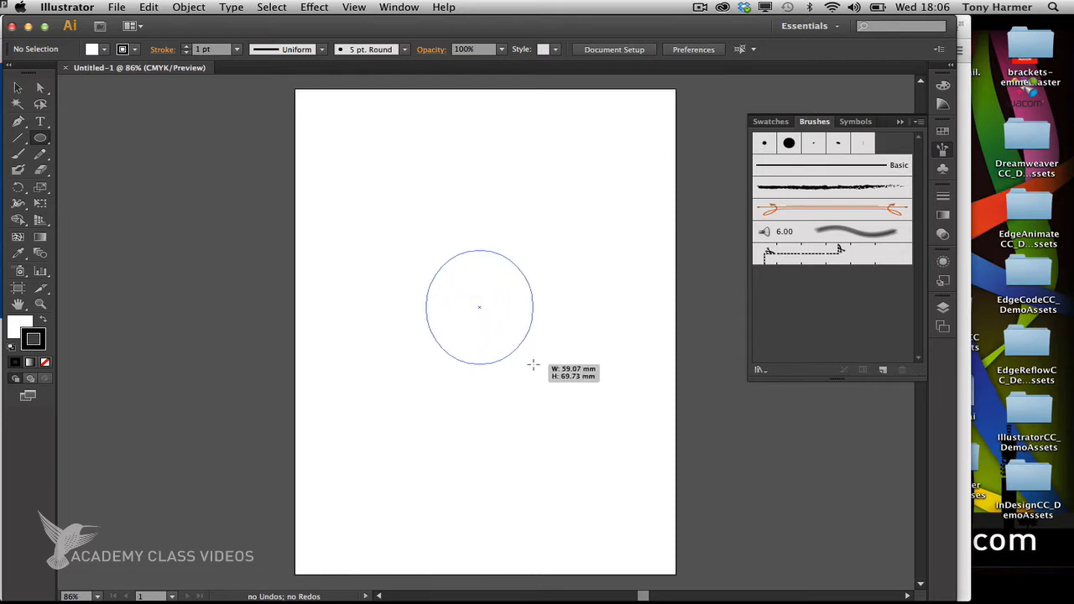
drag(533, 366, 603, 450)
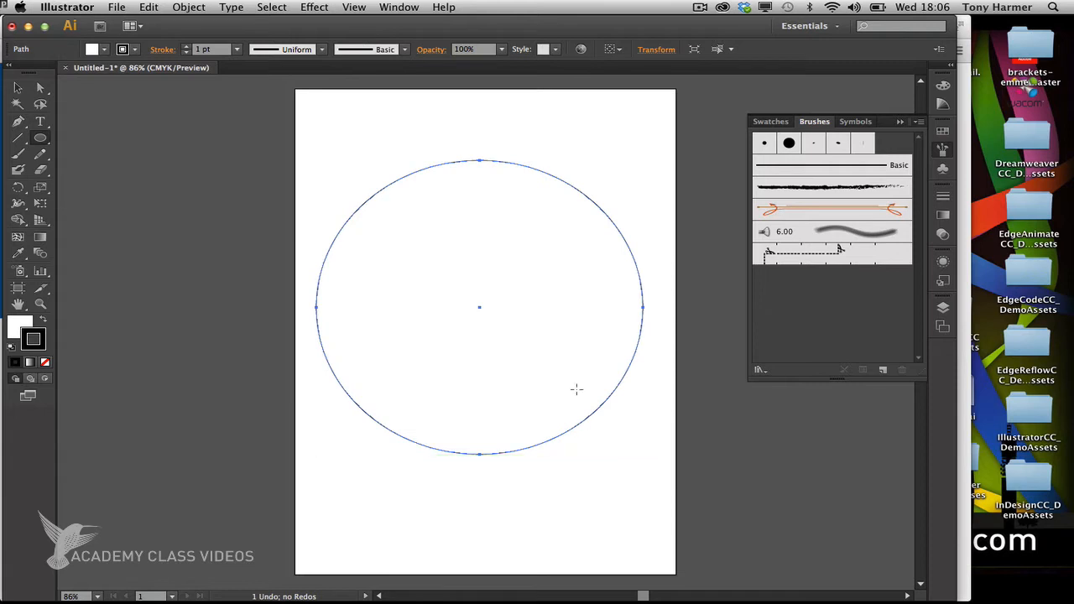
mouse_move(453, 371)
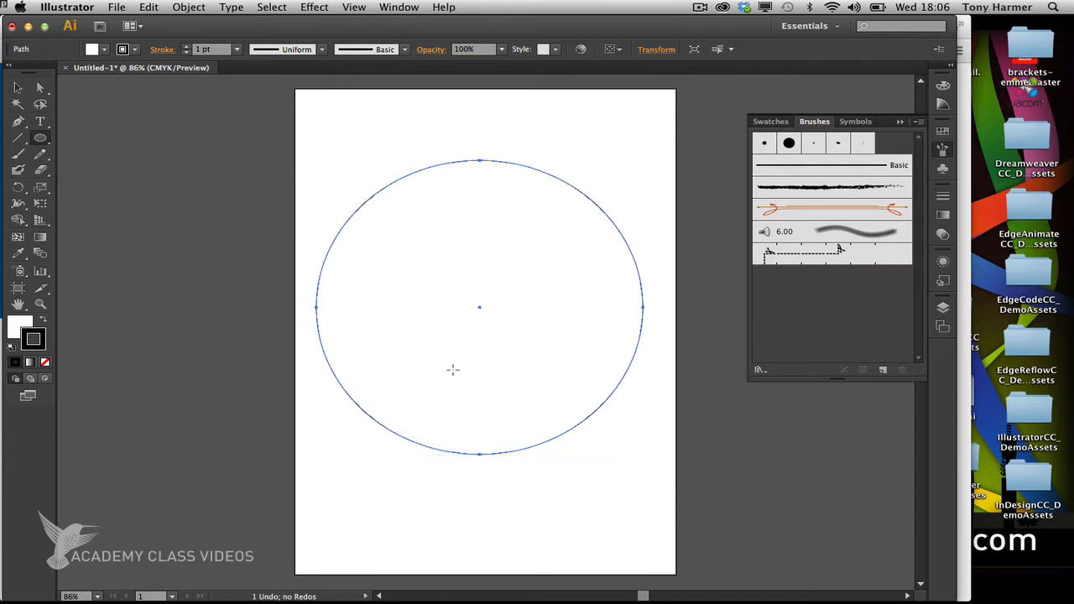
mouse_move(148, 323)
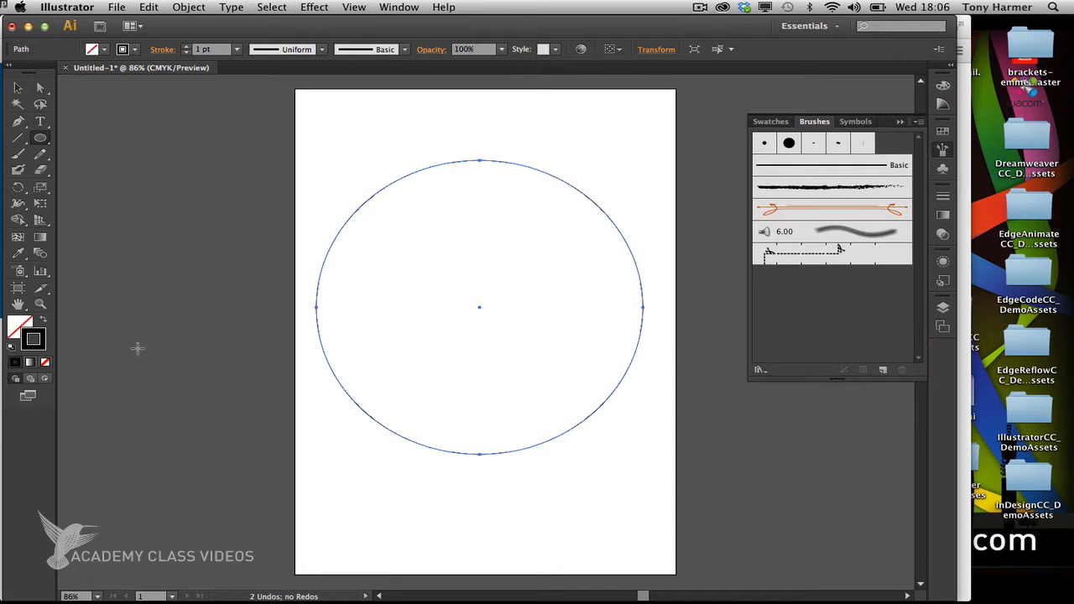
mouse_move(110, 219)
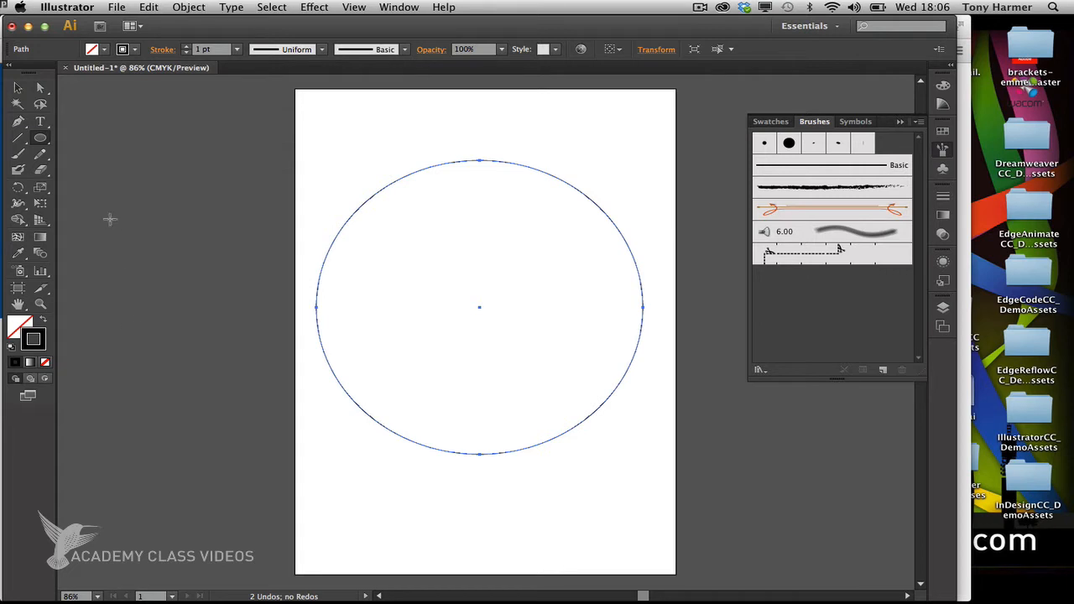
mouse_move(73, 104)
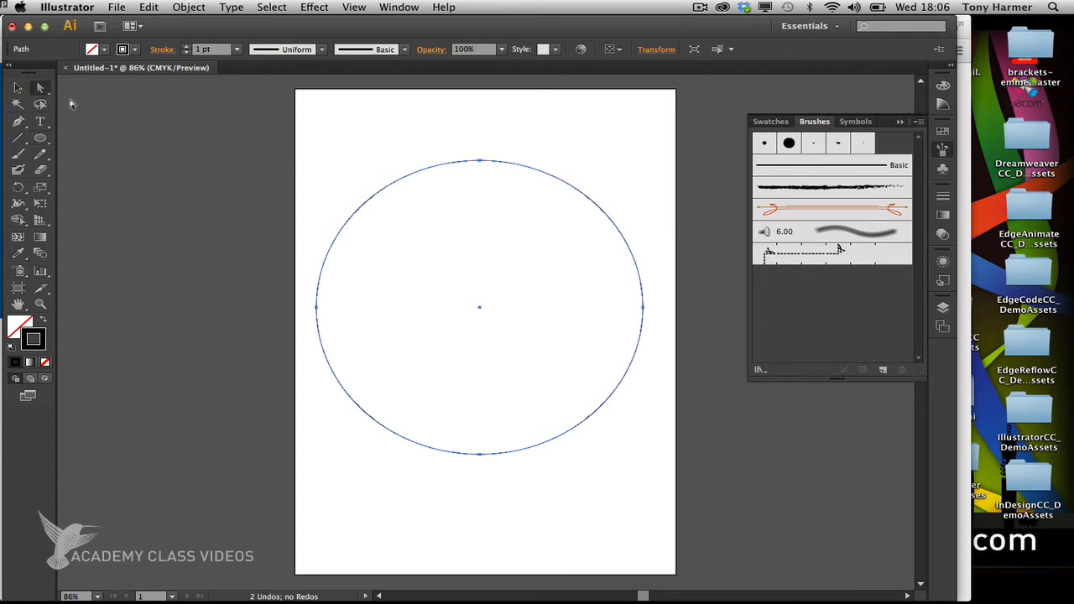
mouse_move(40, 89)
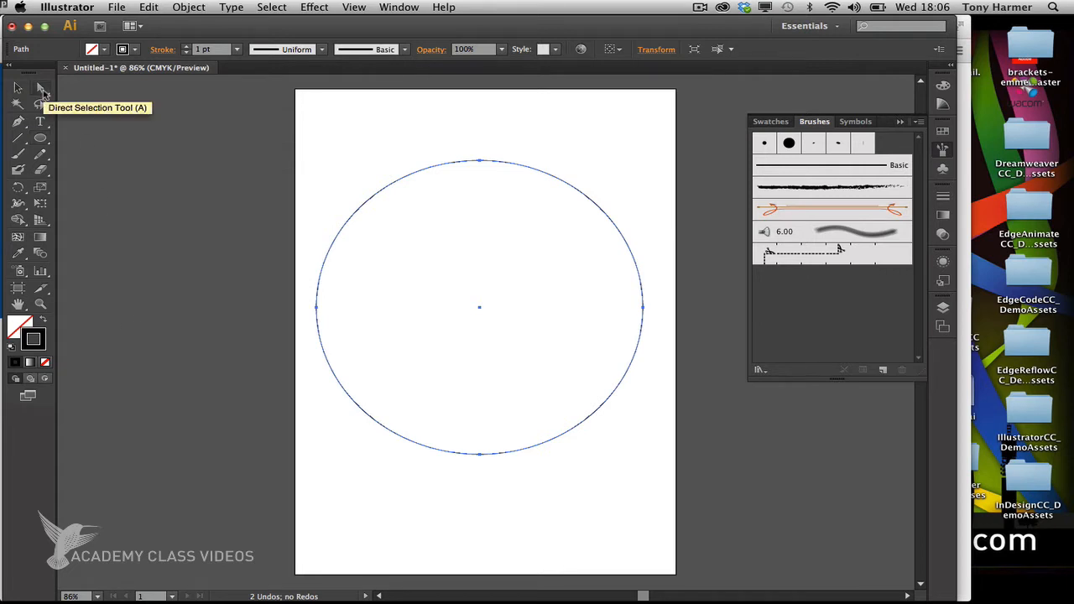
mouse_move(306, 298)
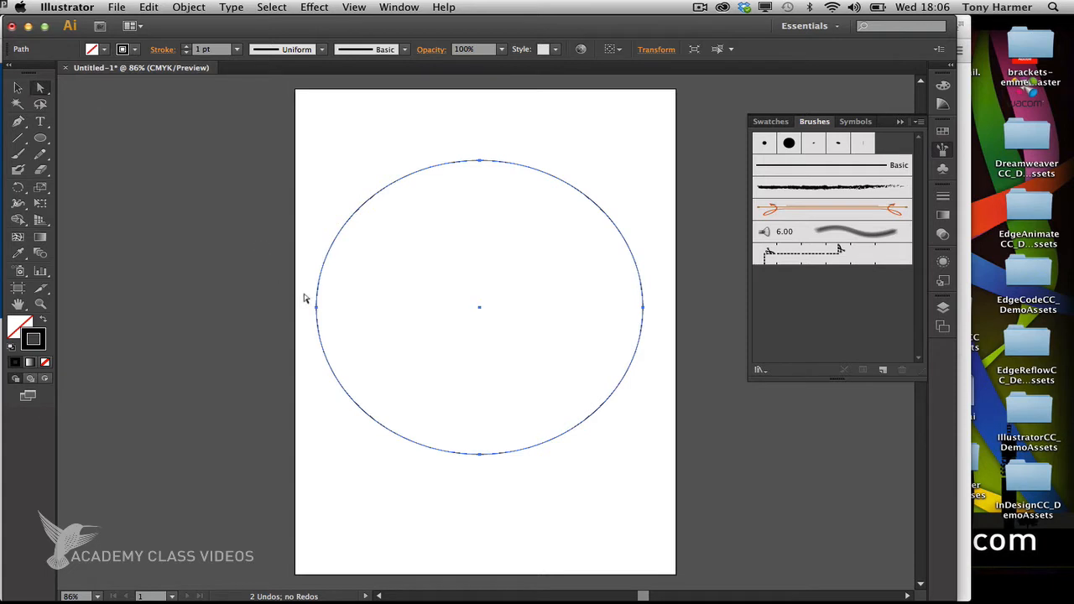
Step: Delete the circle's bottom anchor to leave an arc, then open Distort & Transform > Transform
drag(307, 298, 394, 315)
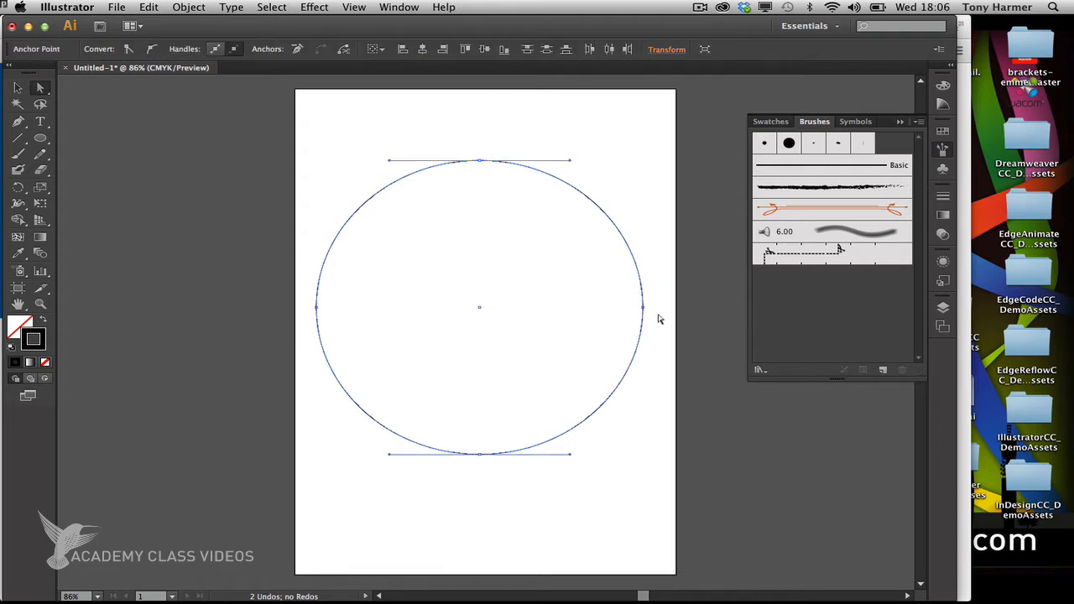
mouse_move(580, 253)
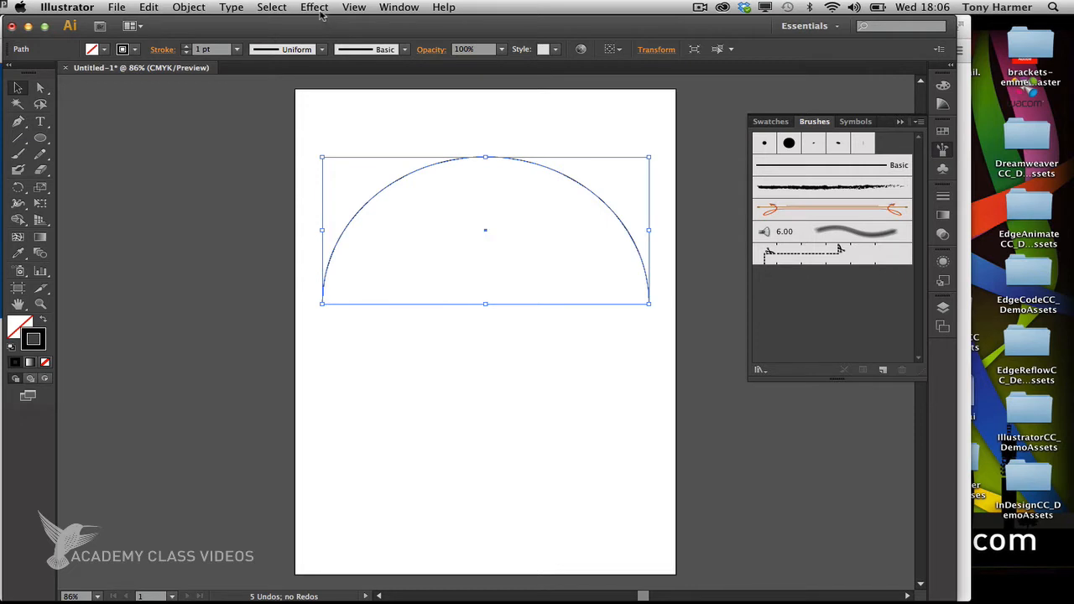
click(314, 7)
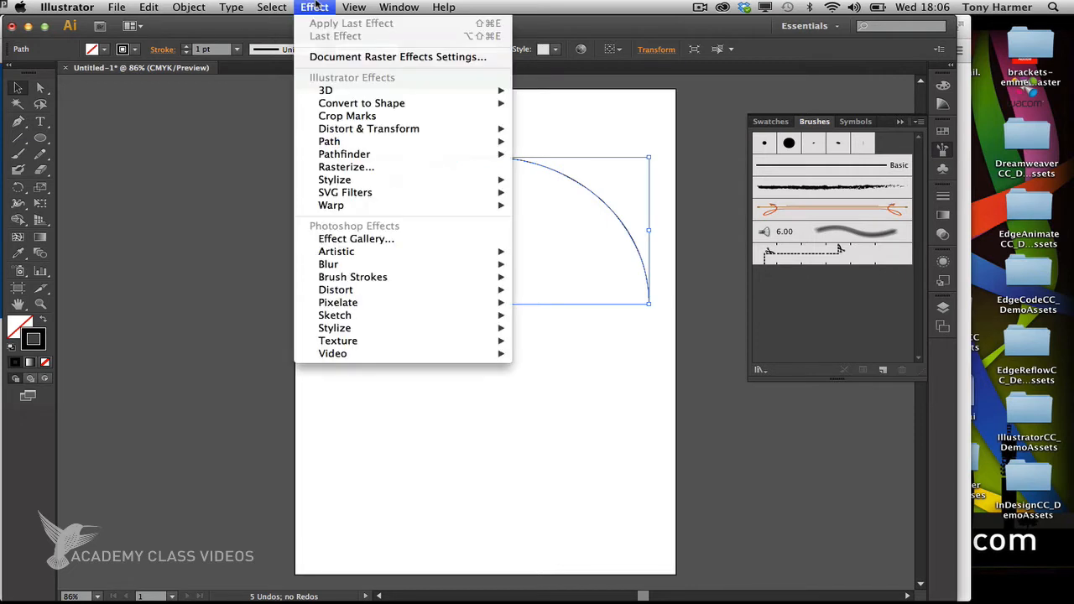
mouse_move(367, 129)
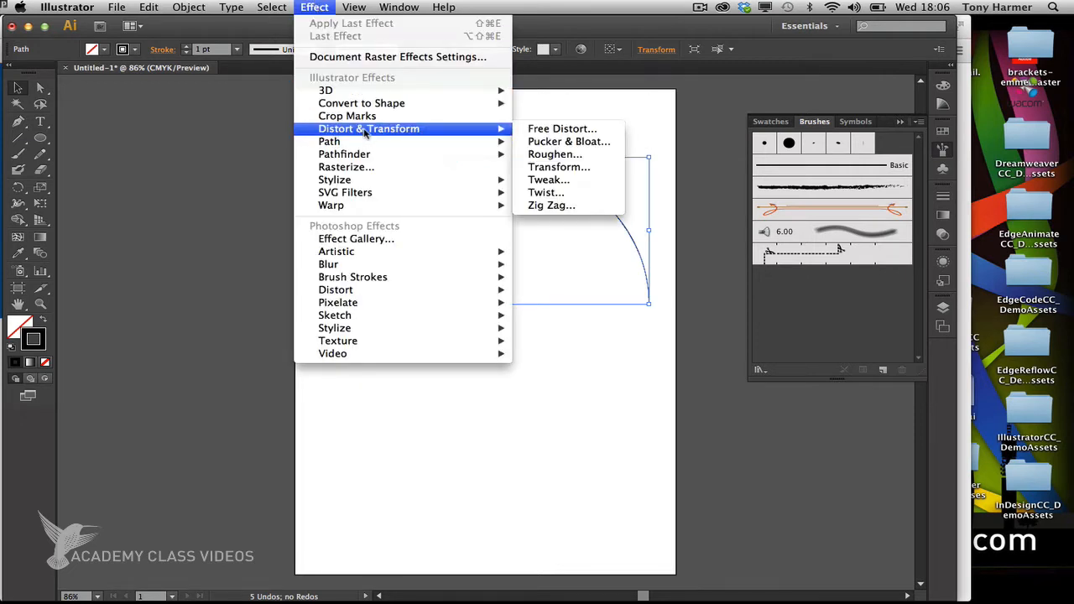
mouse_move(555, 155)
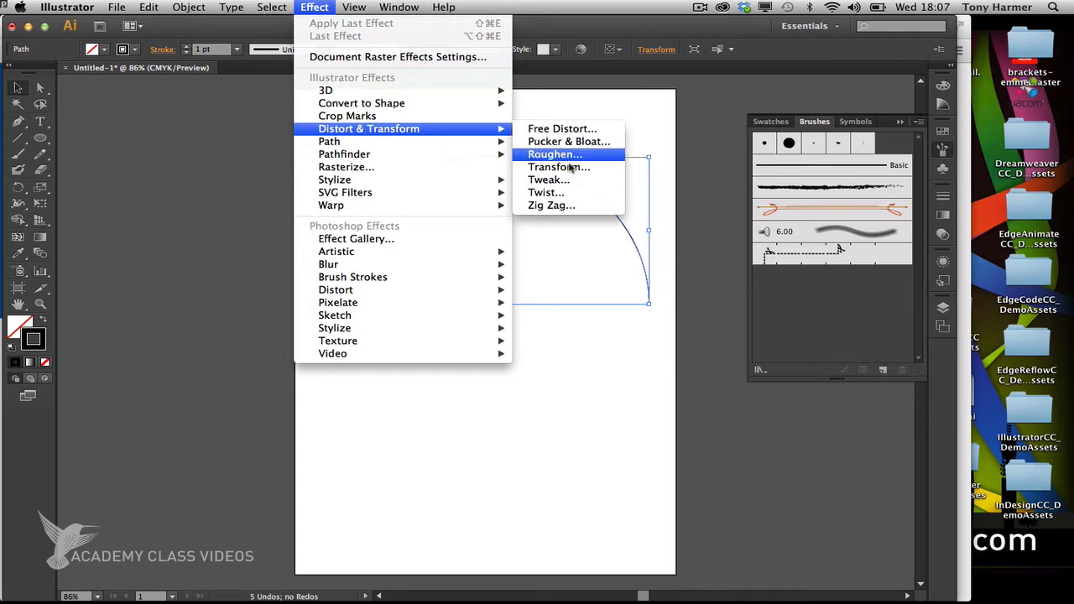
click(558, 167)
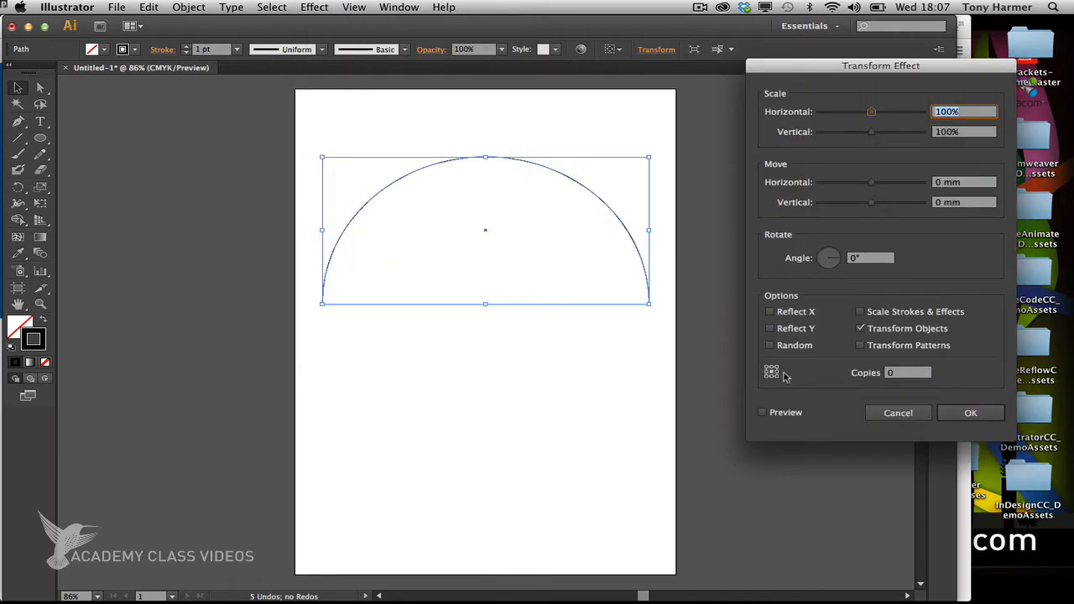
Step: Apply a Transform effect with 90% scale and 6 copies, previewed live
click(763, 412)
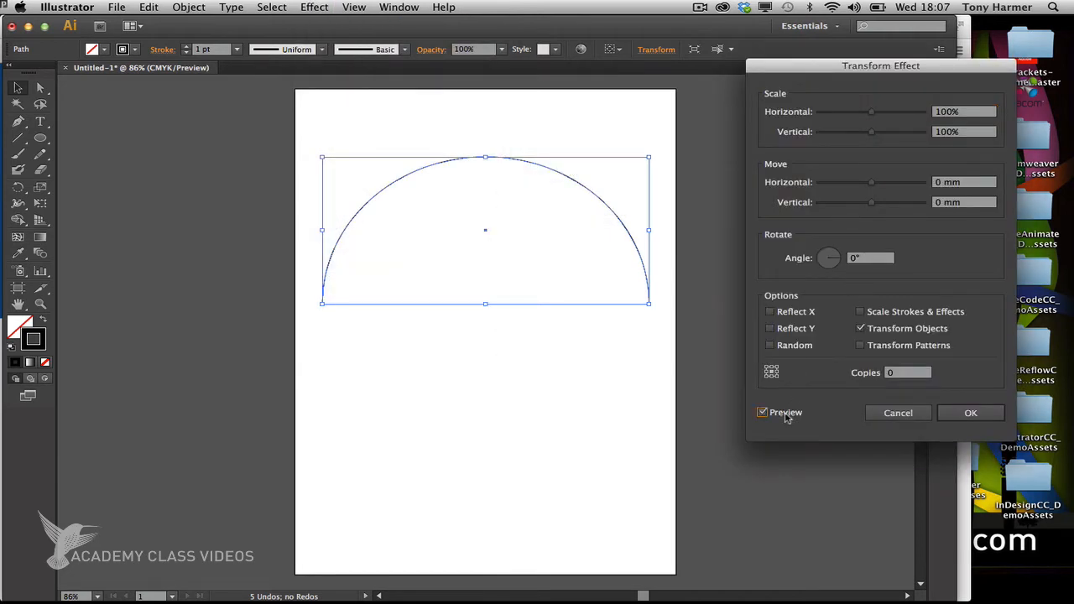
drag(882, 65, 826, 92)
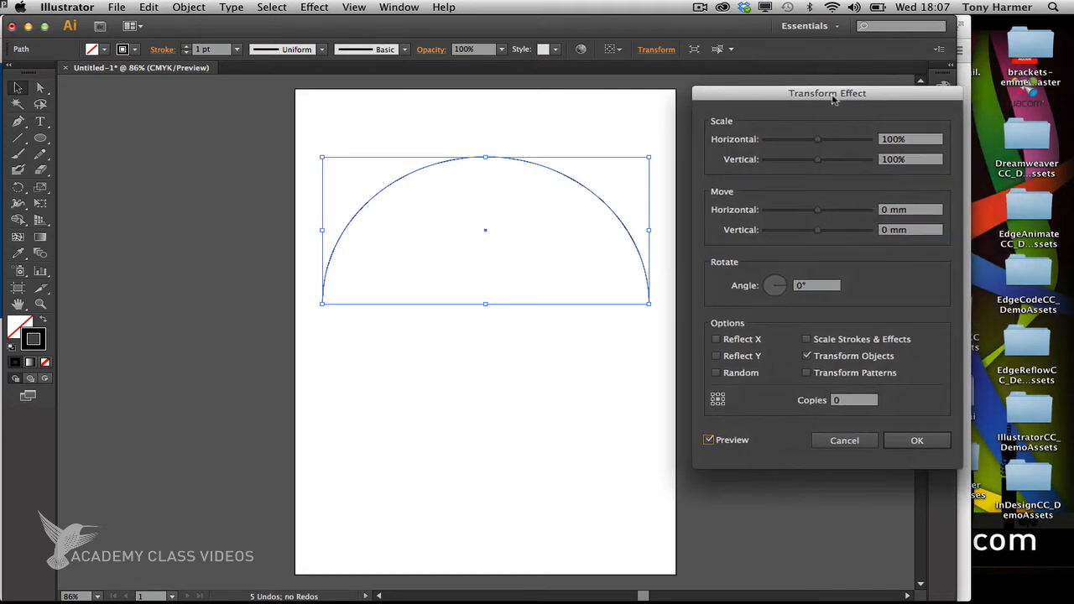
mouse_move(507, 318)
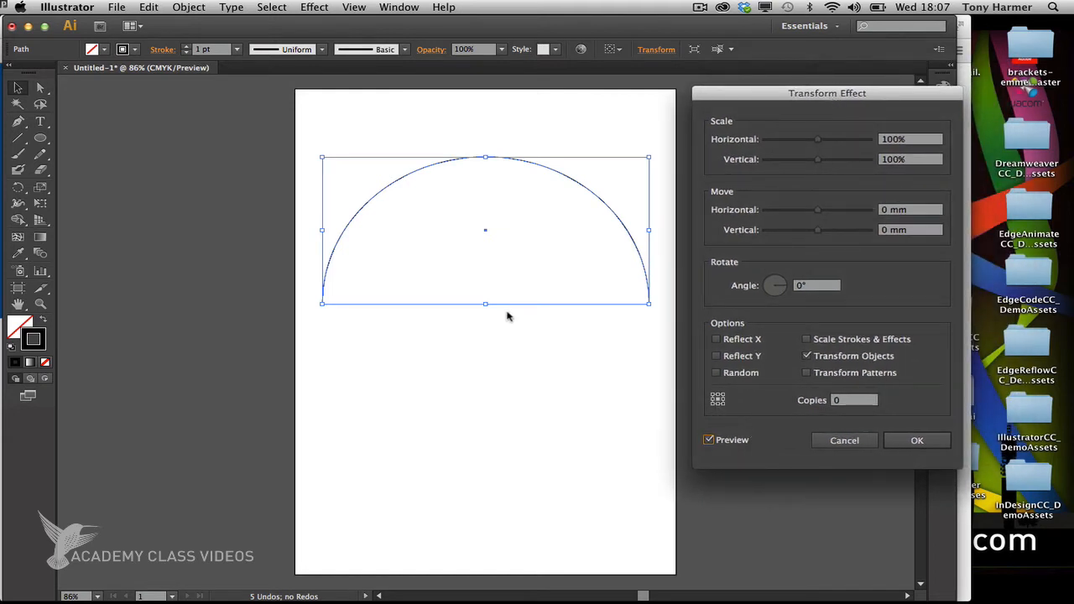
mouse_move(719, 403)
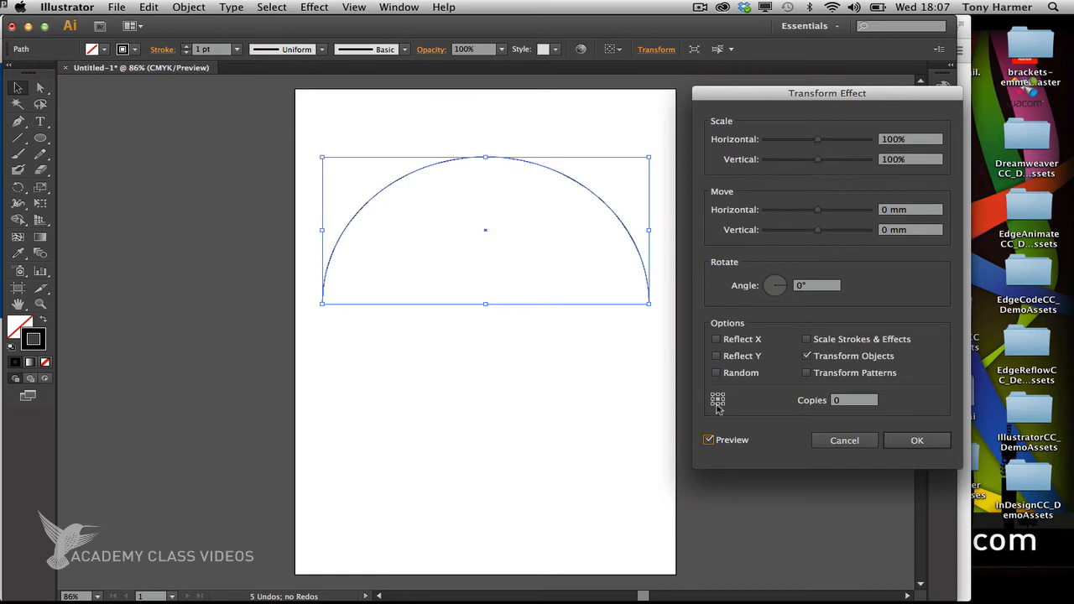
mouse_move(728, 413)
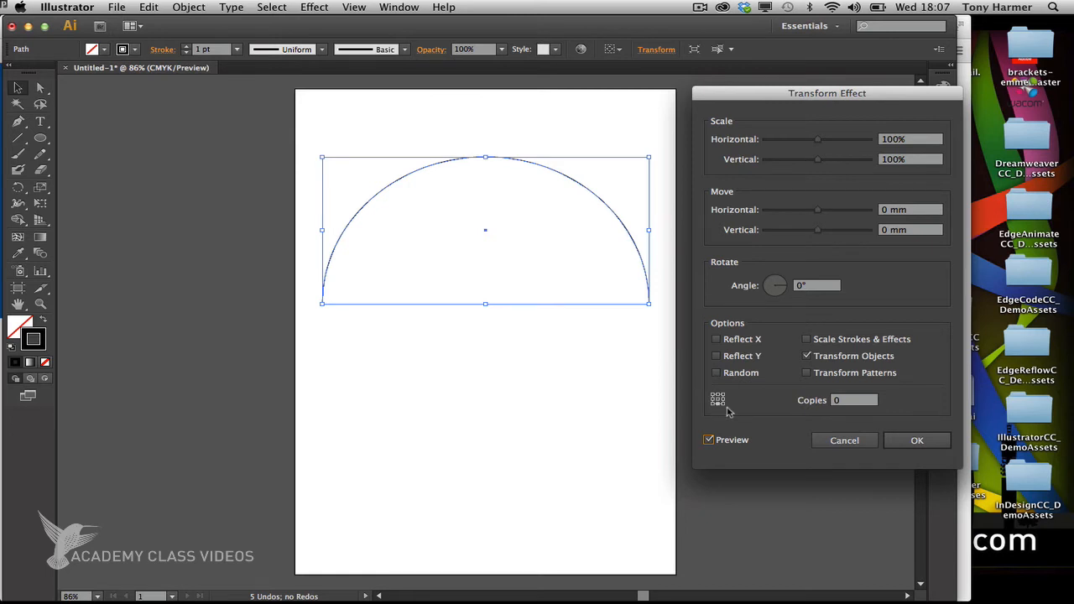
mouse_move(835, 224)
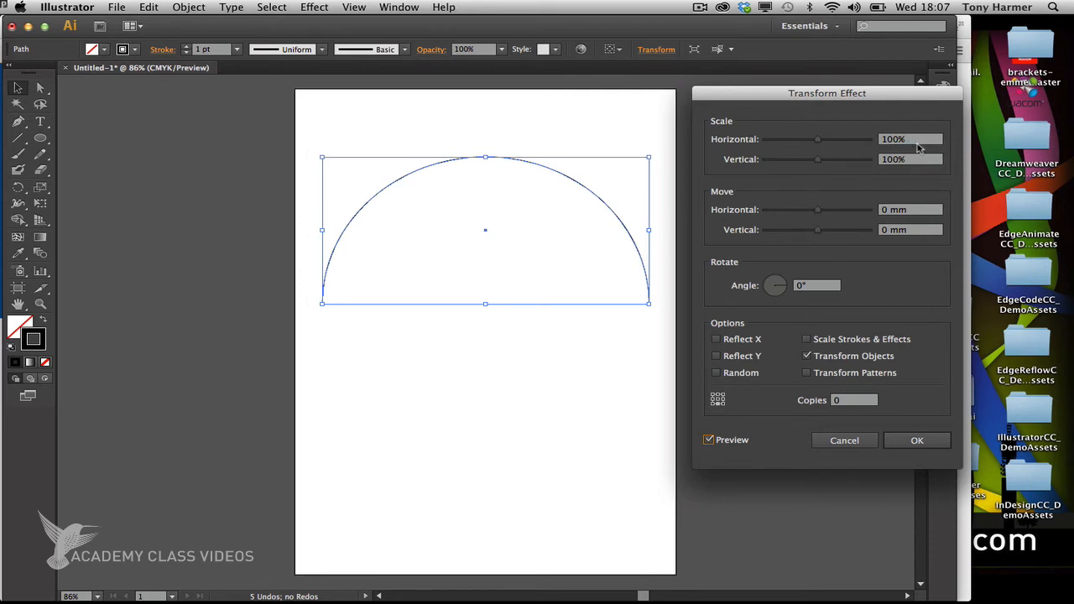
click(911, 139)
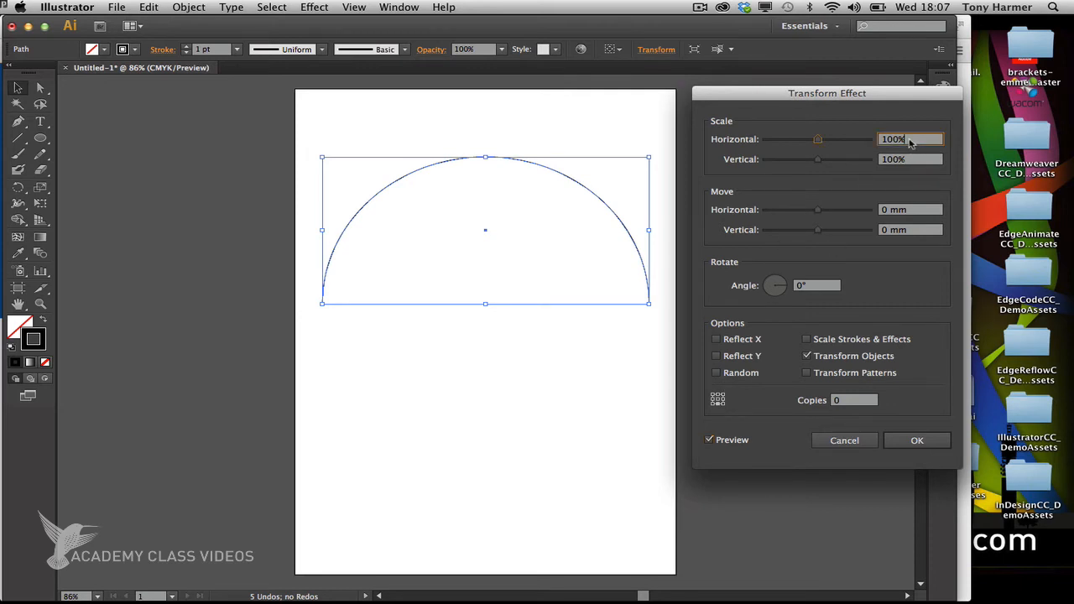
text(90%)
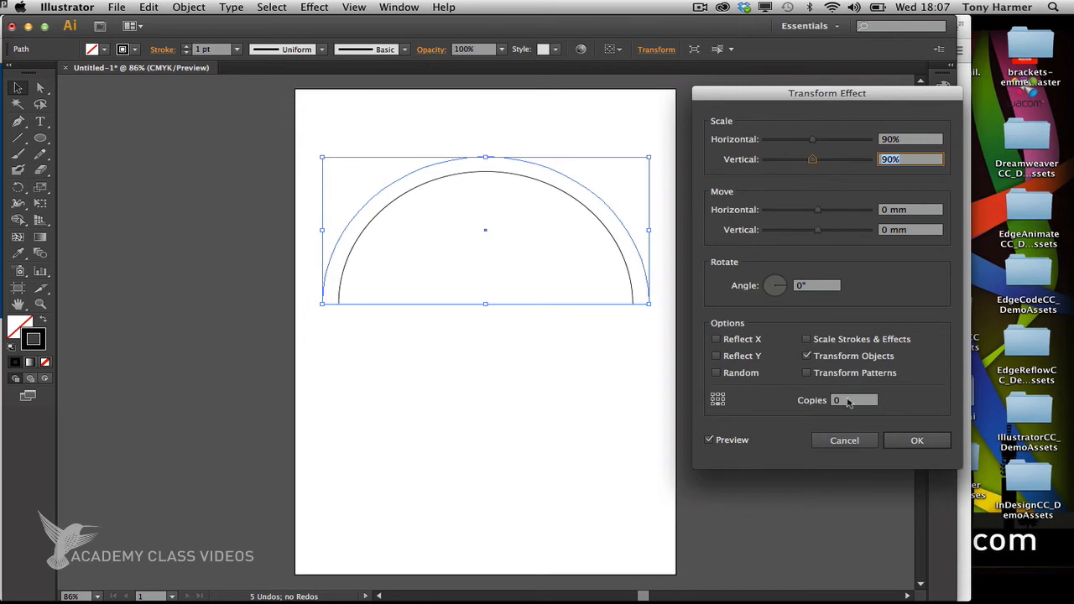
click(852, 401)
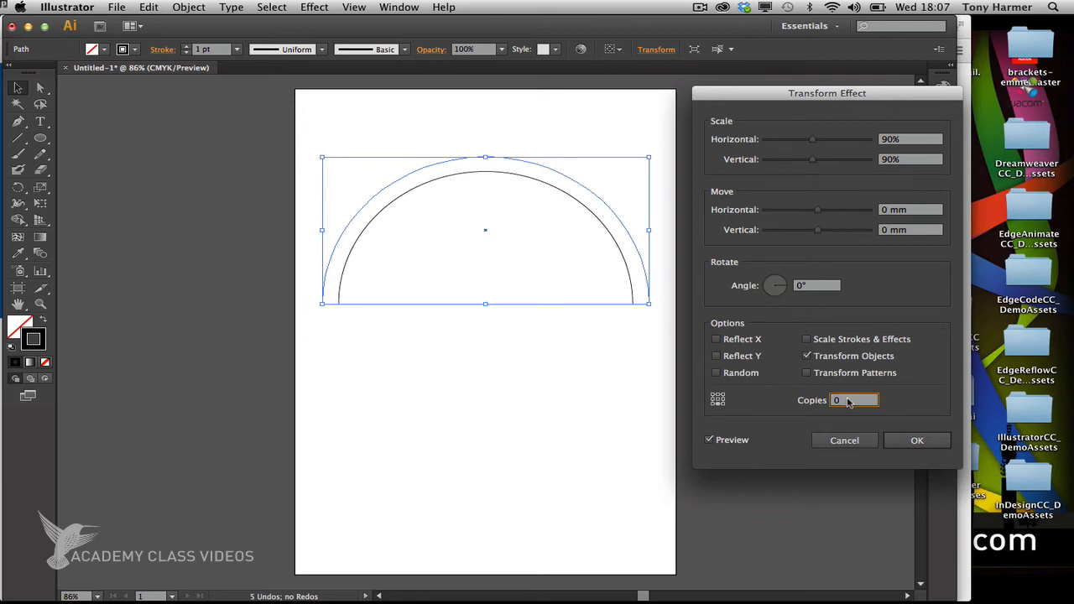
text(2)
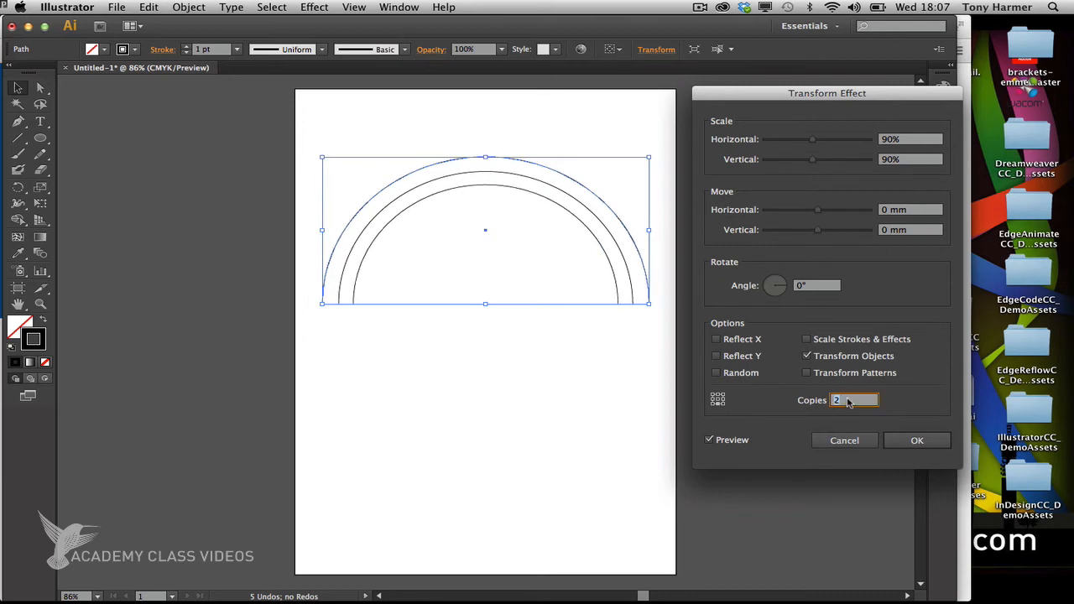
text(5)
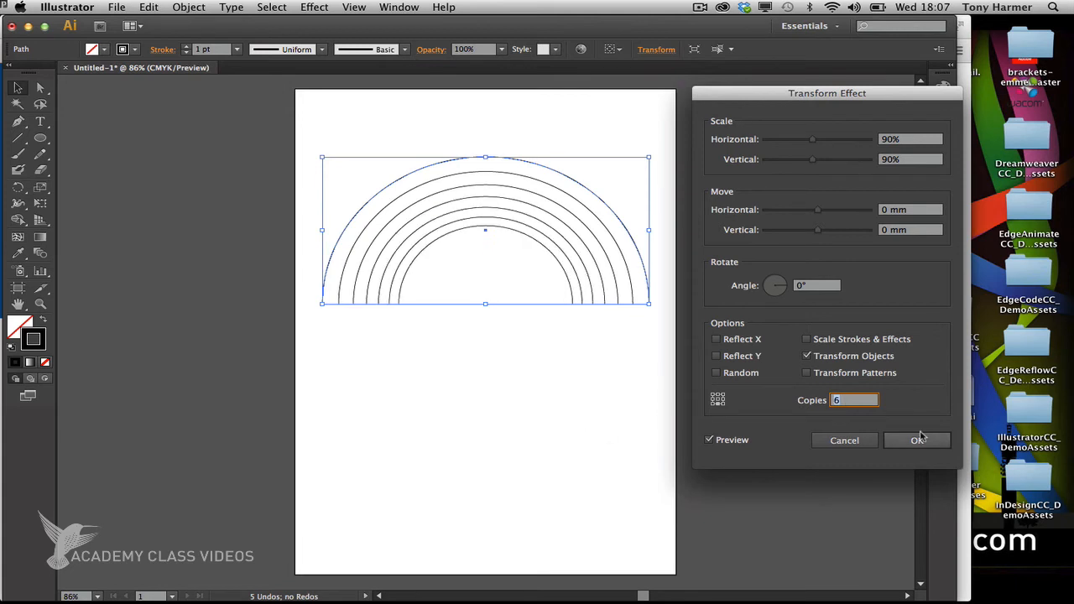
click(918, 441)
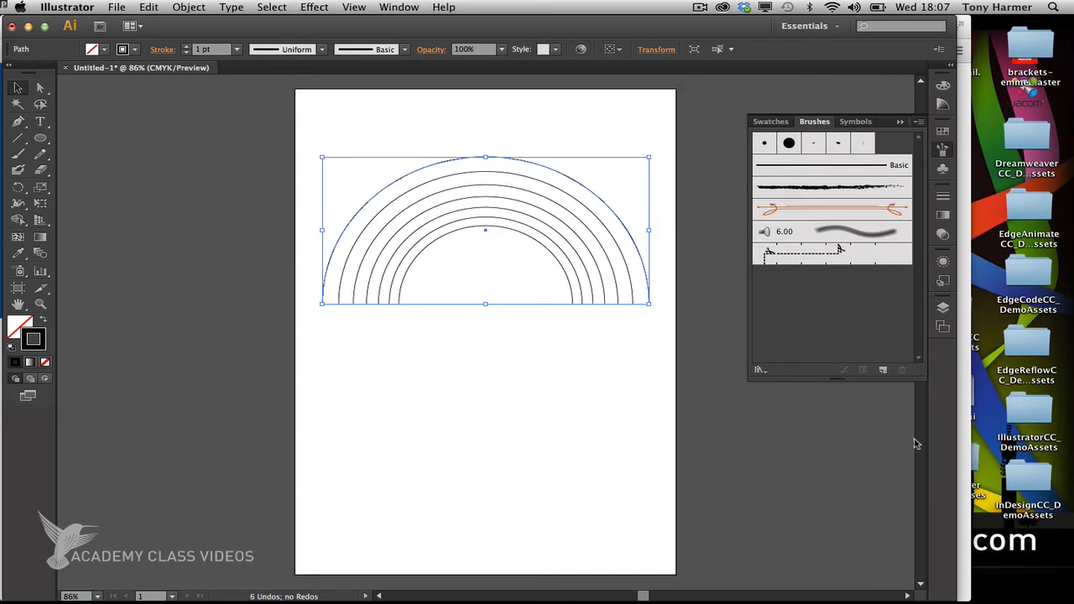
mouse_move(490, 244)
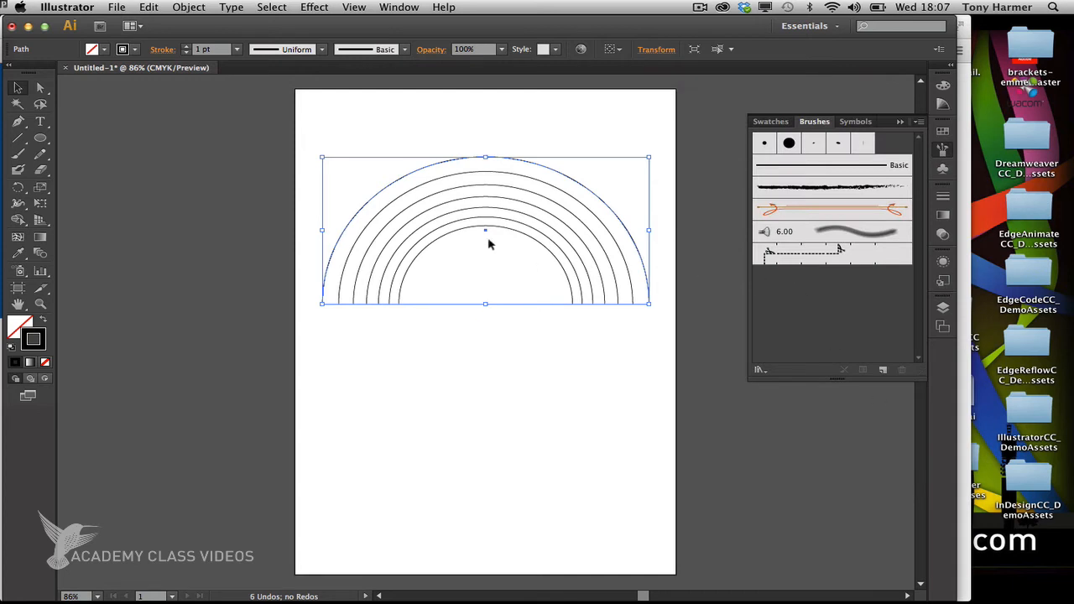
mouse_move(332, 293)
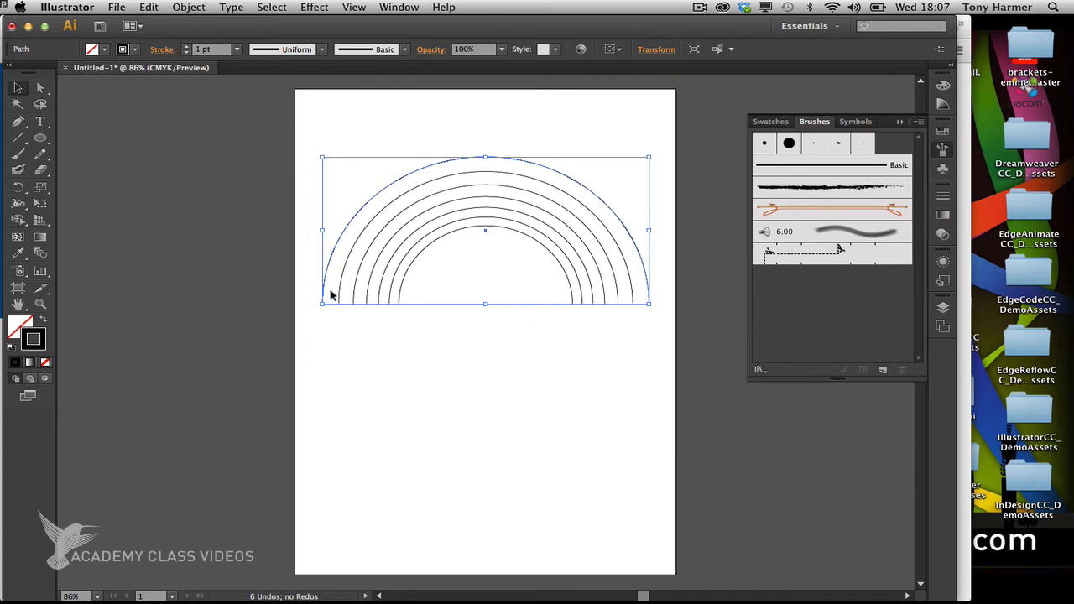
mouse_move(569, 171)
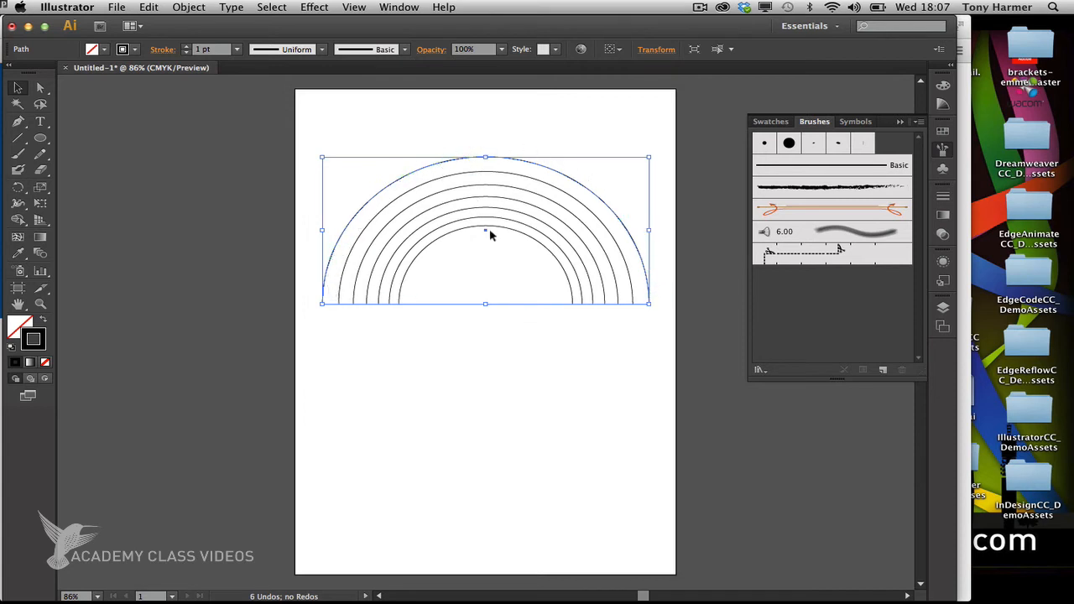
mouse_move(498, 246)
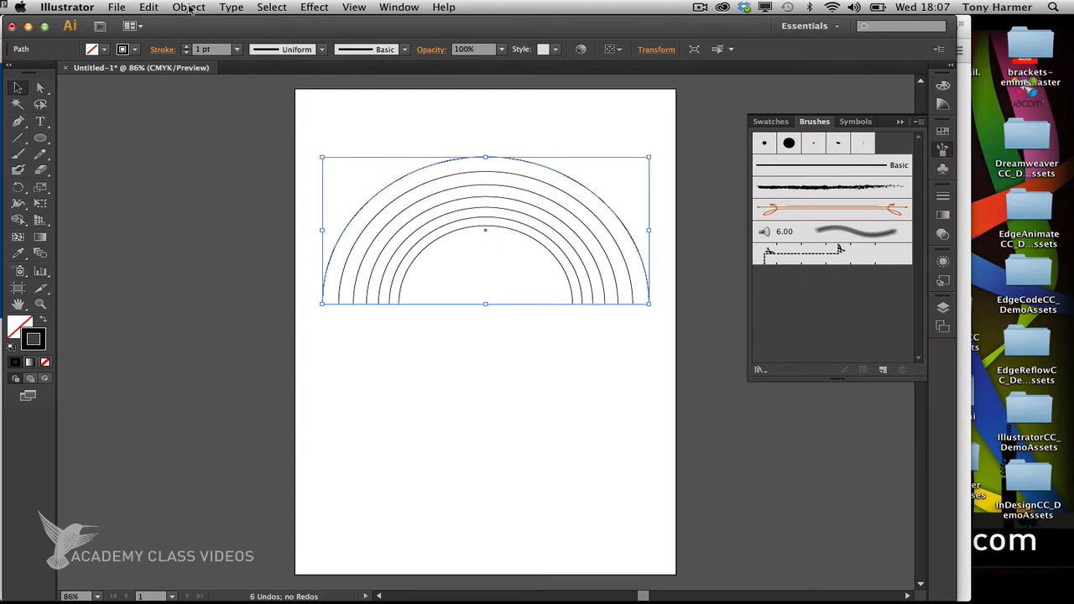
Step: Apply Object > Expand Appearance to convert the repeated arcs into seven real paths
click(188, 7)
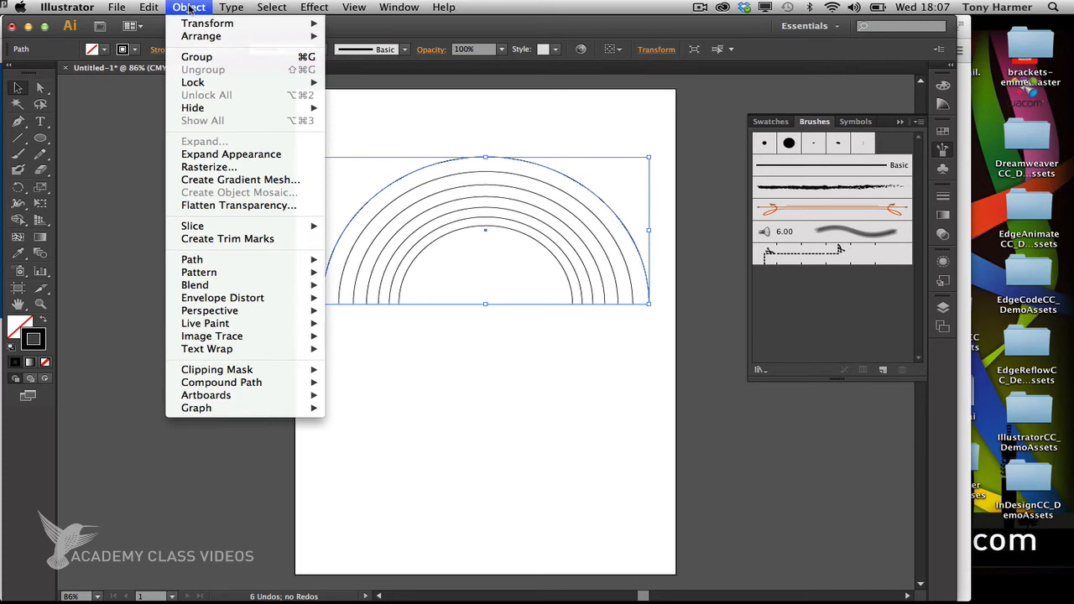
mouse_move(231, 155)
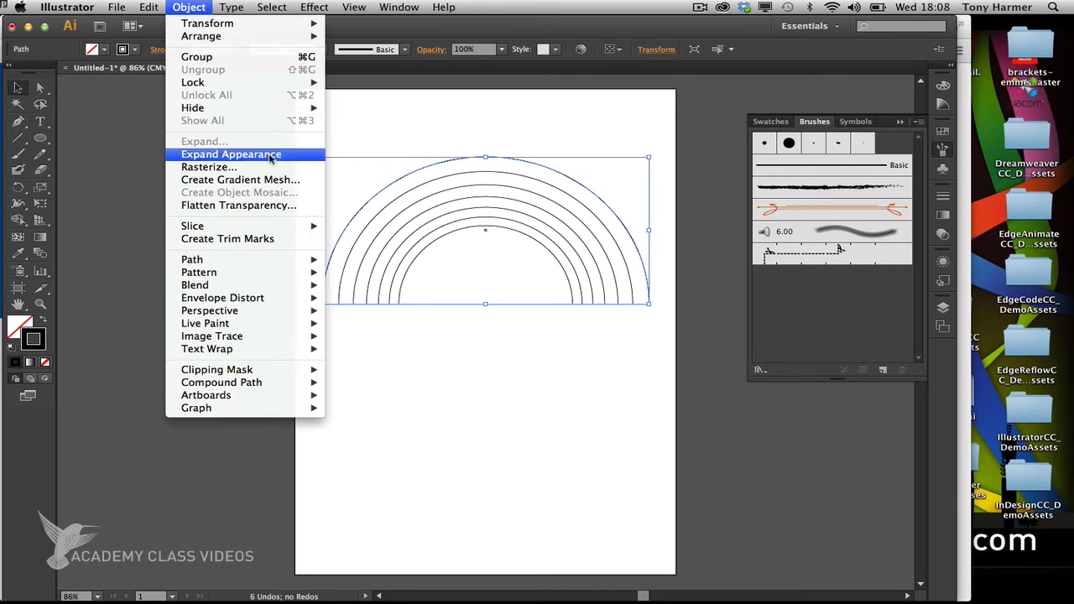
click(230, 154)
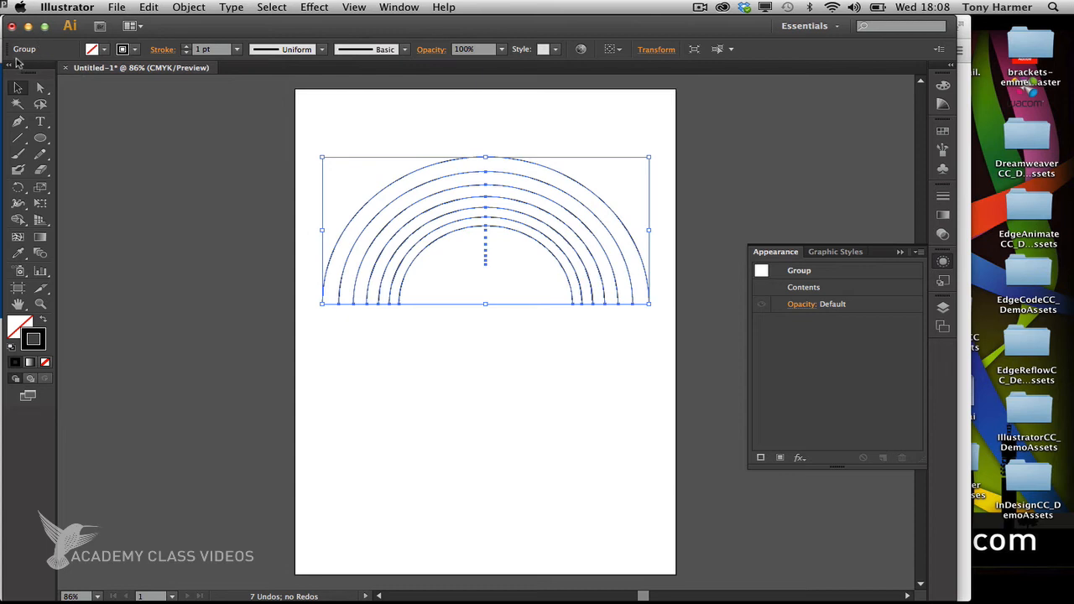
mouse_move(60, 59)
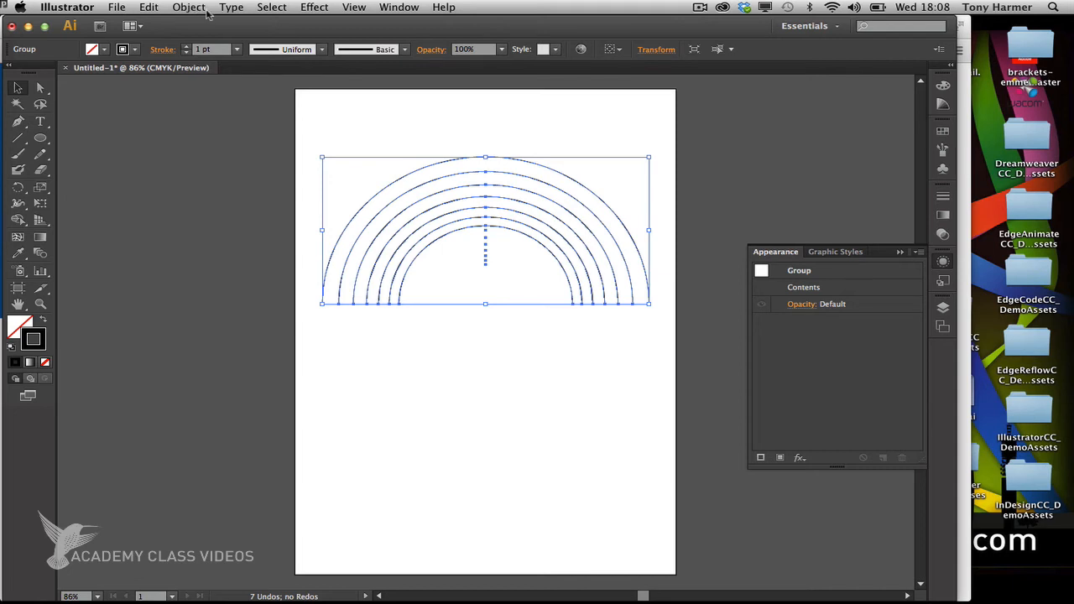
Step: Ungroup the seven expanded arcs with Object > Ungroup and deselect them
click(188, 7)
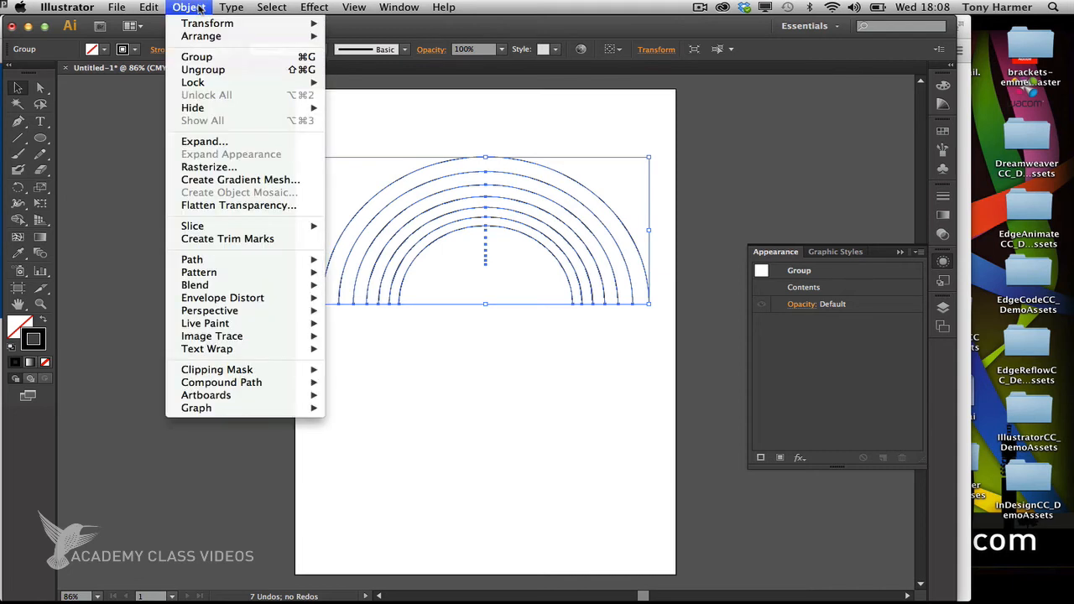
mouse_move(203, 69)
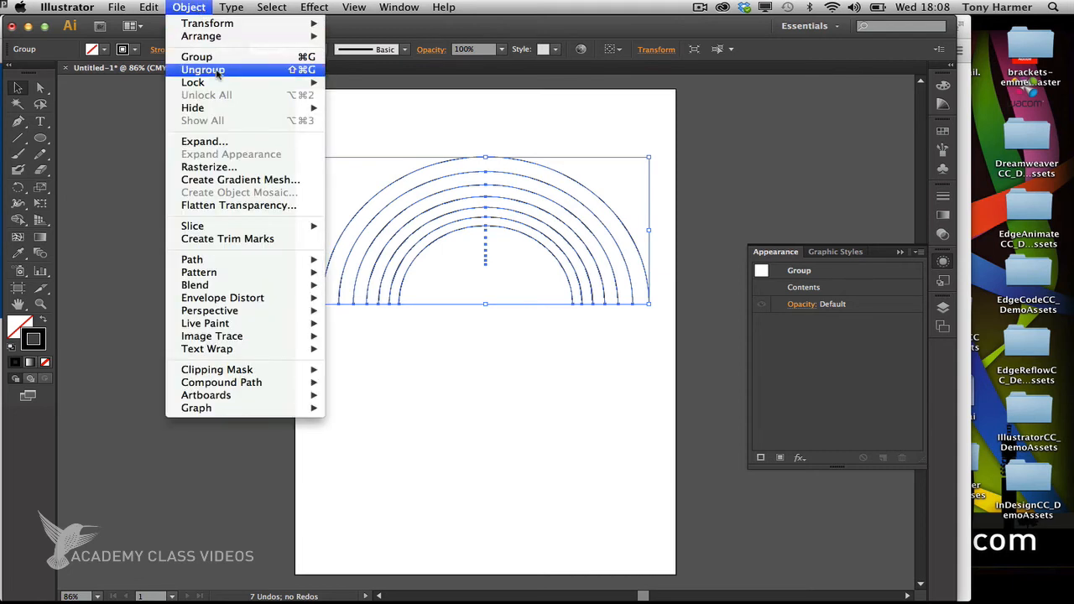
click(203, 70)
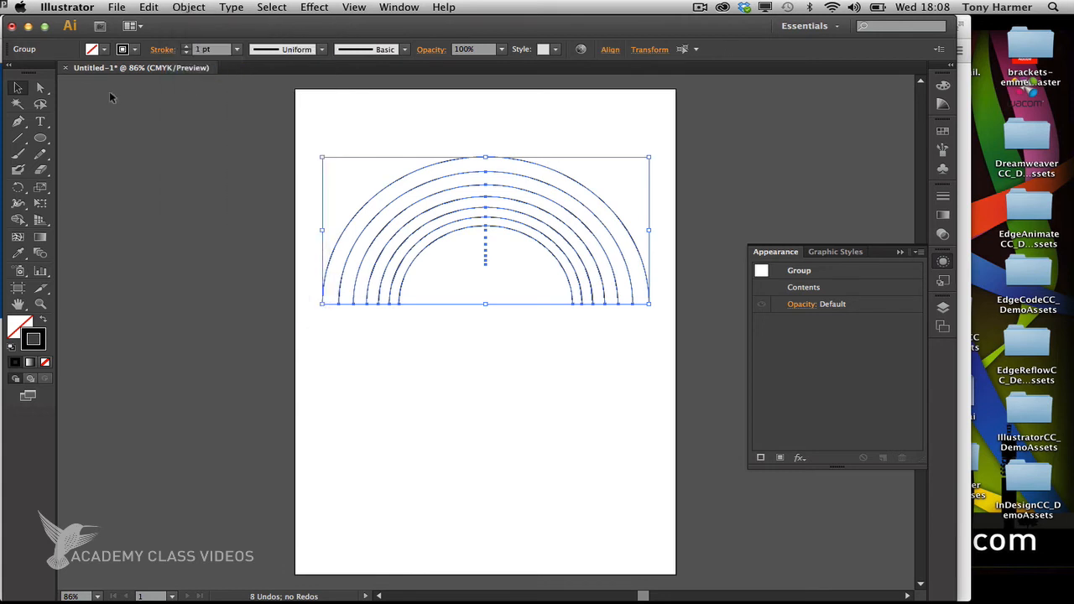
click(400, 155)
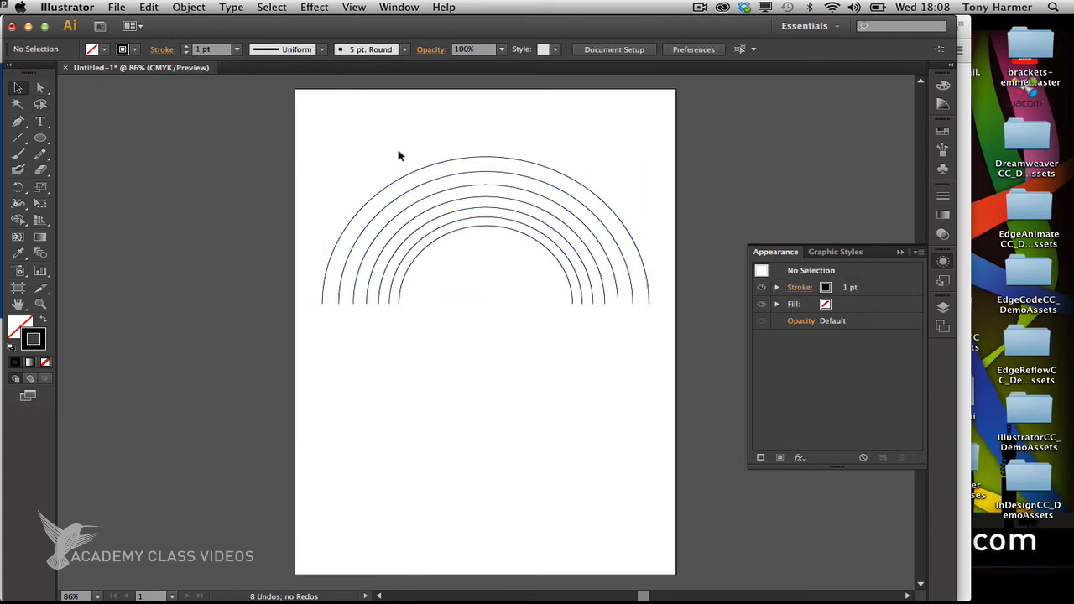
Step: Stroke the arcs red outermost through yellow, green and blue to magenta innermost
click(484, 231)
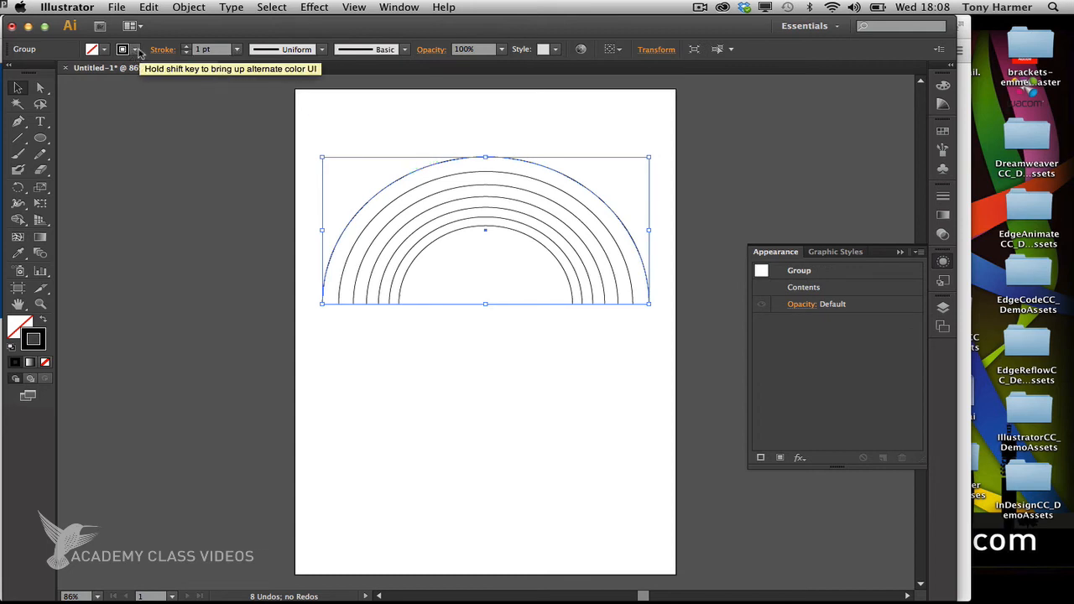
click(122, 48)
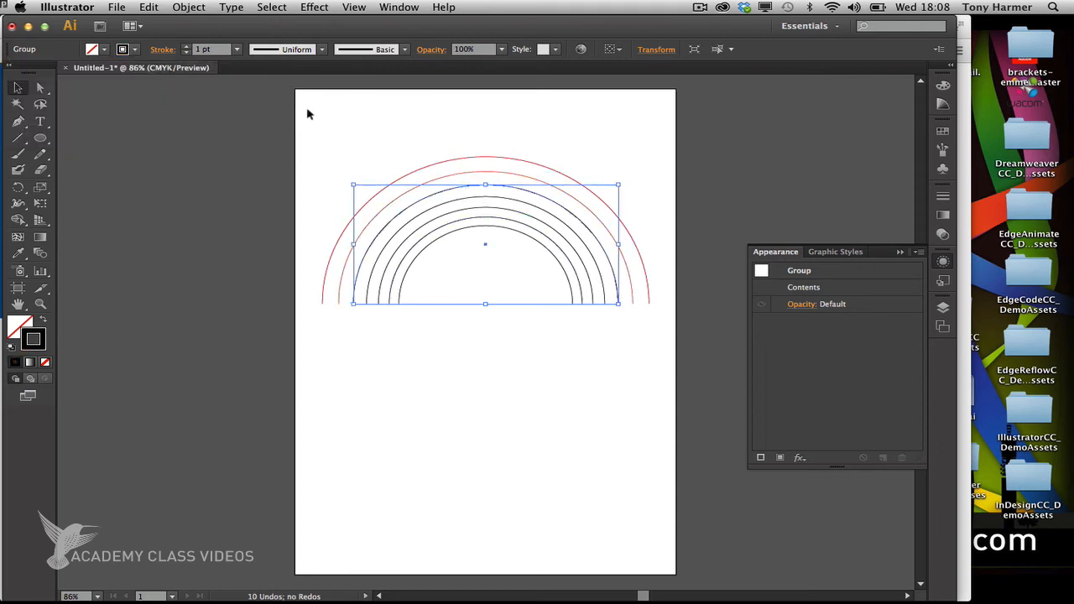
click(122, 48)
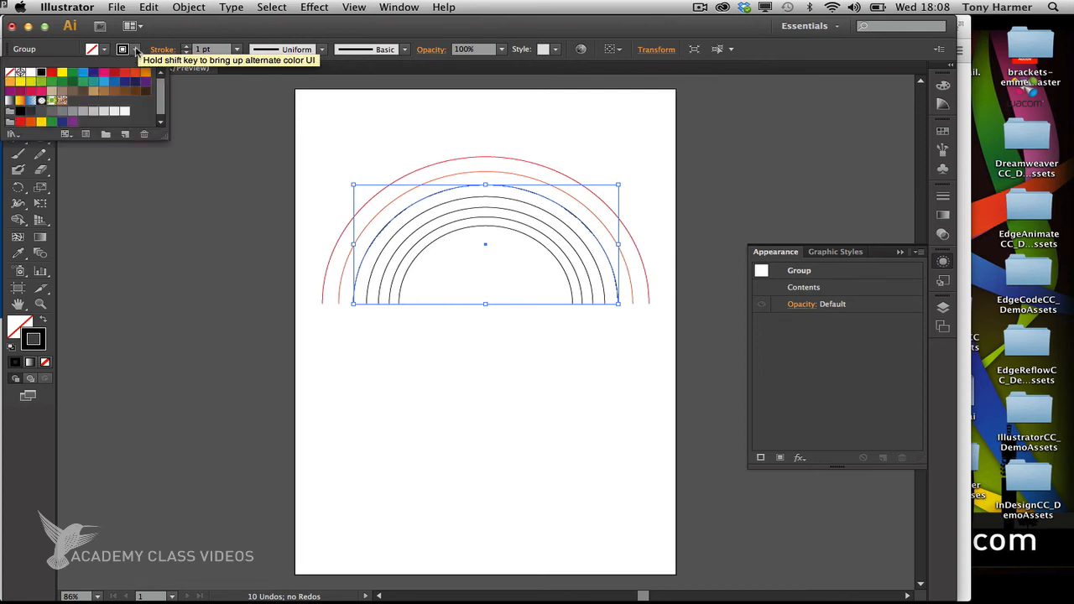
mouse_move(65, 74)
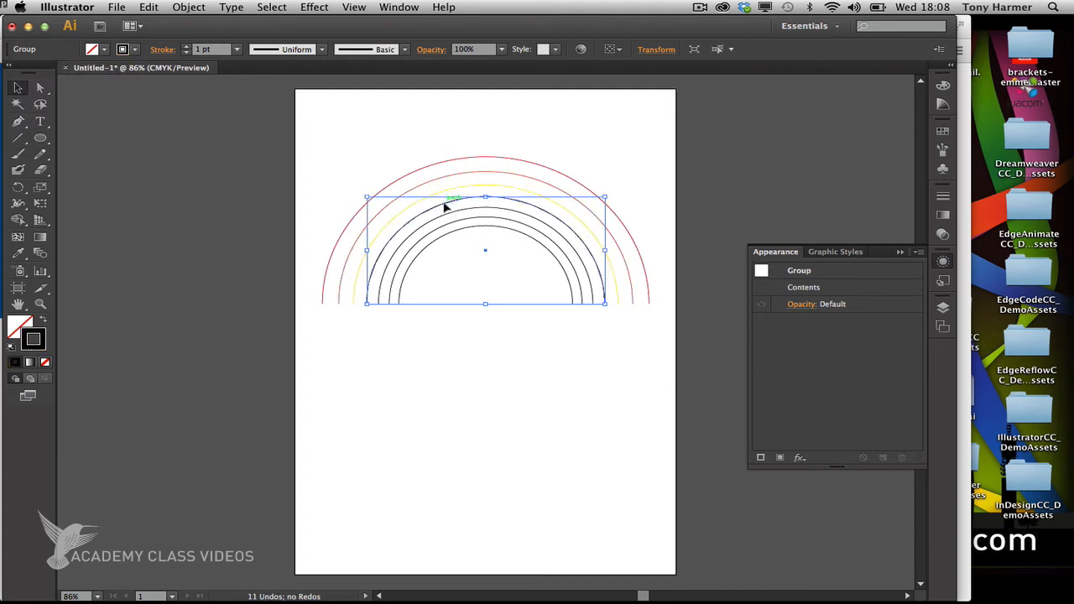
click(122, 48)
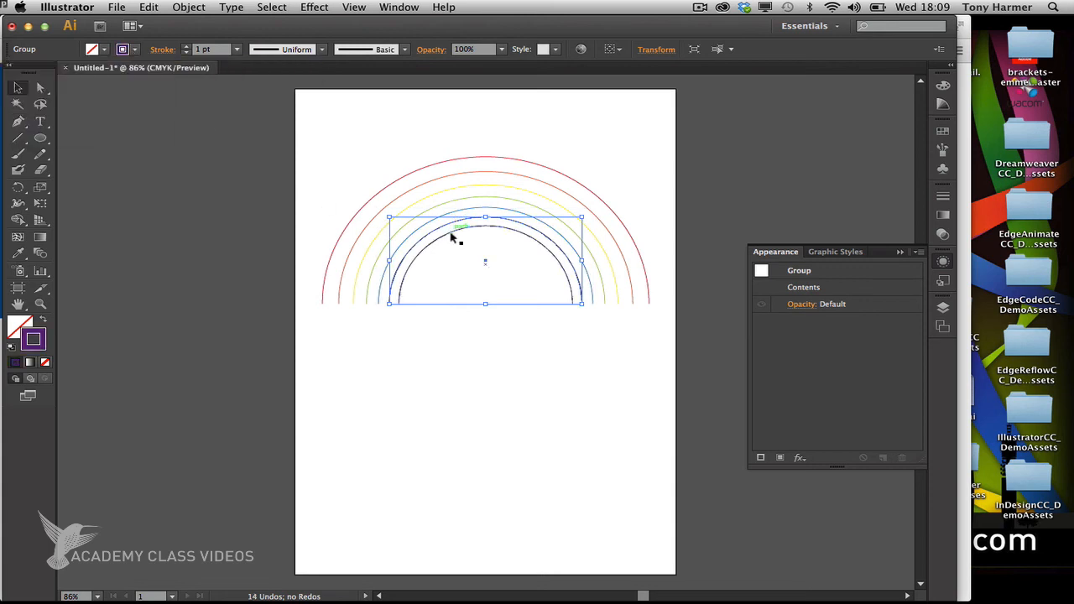
click(121, 49)
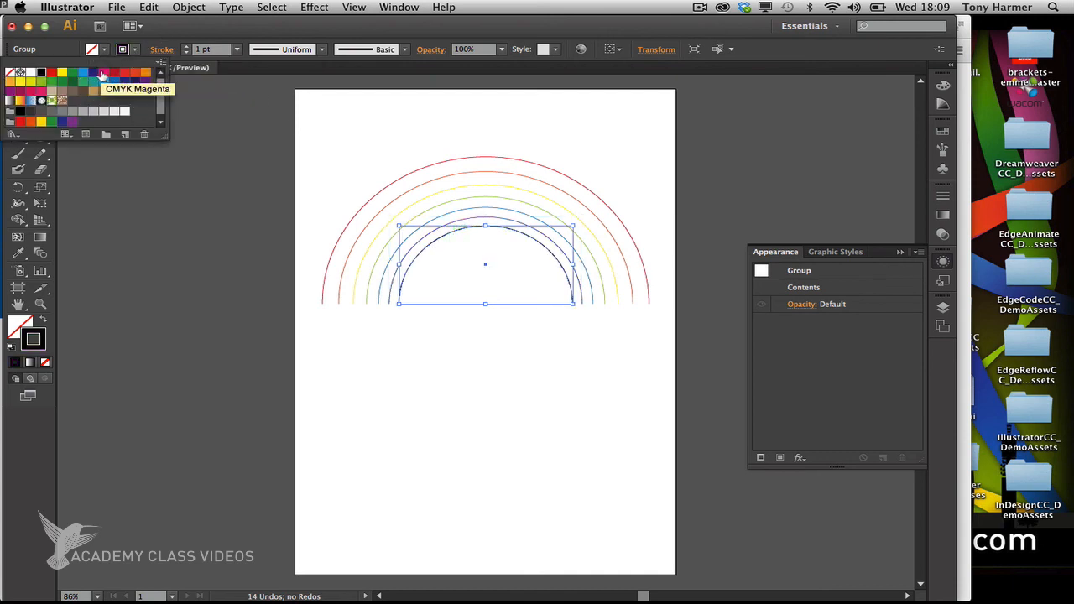
click(99, 73)
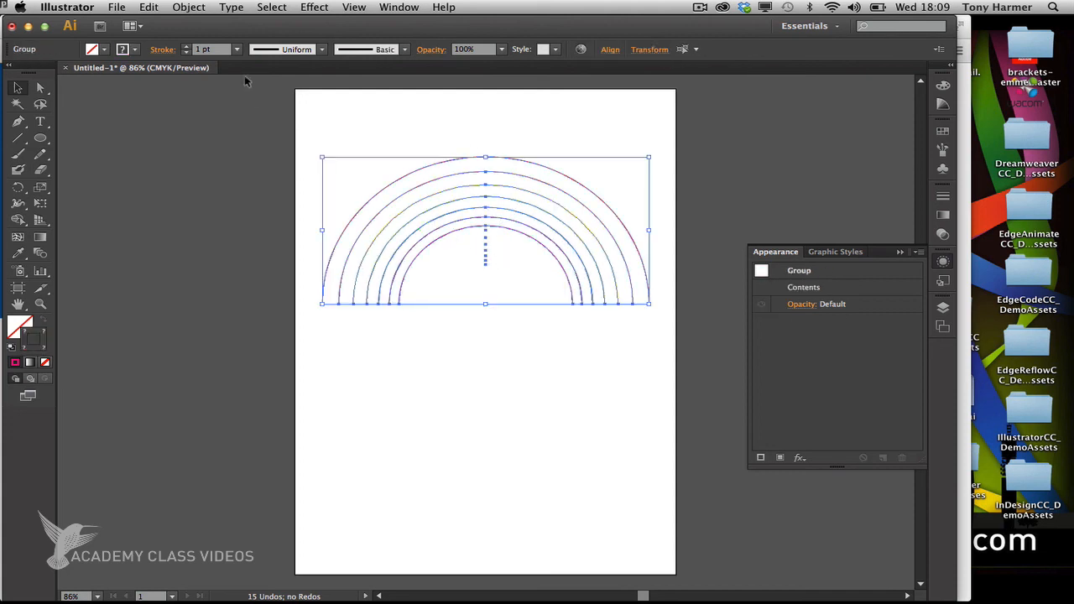
Step: Use Object > Blend > Make on the coloured arcs for a smooth red-to-magenta band
click(188, 7)
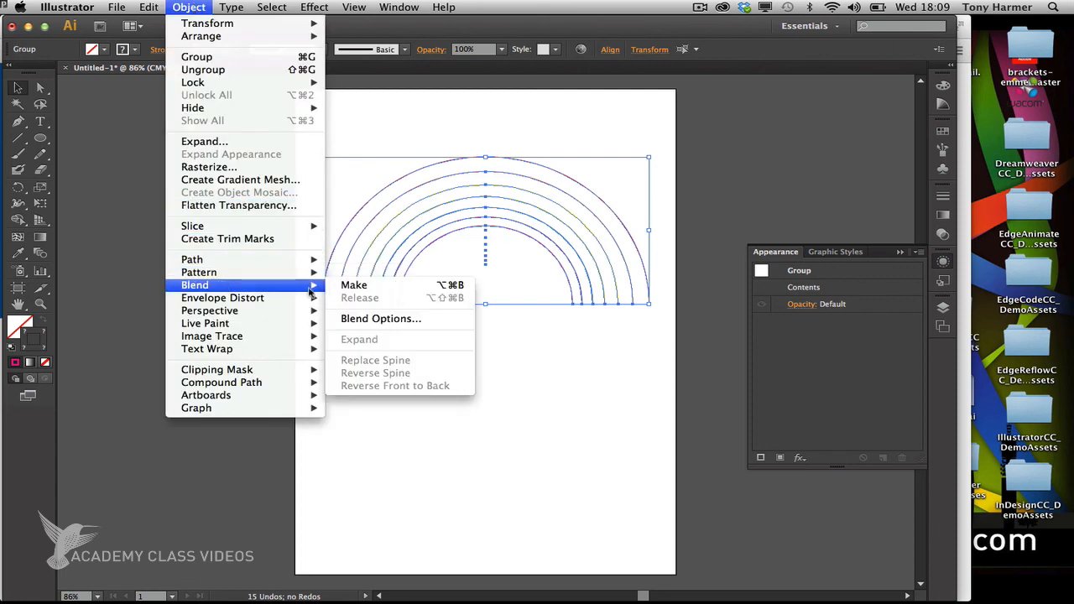
click(353, 285)
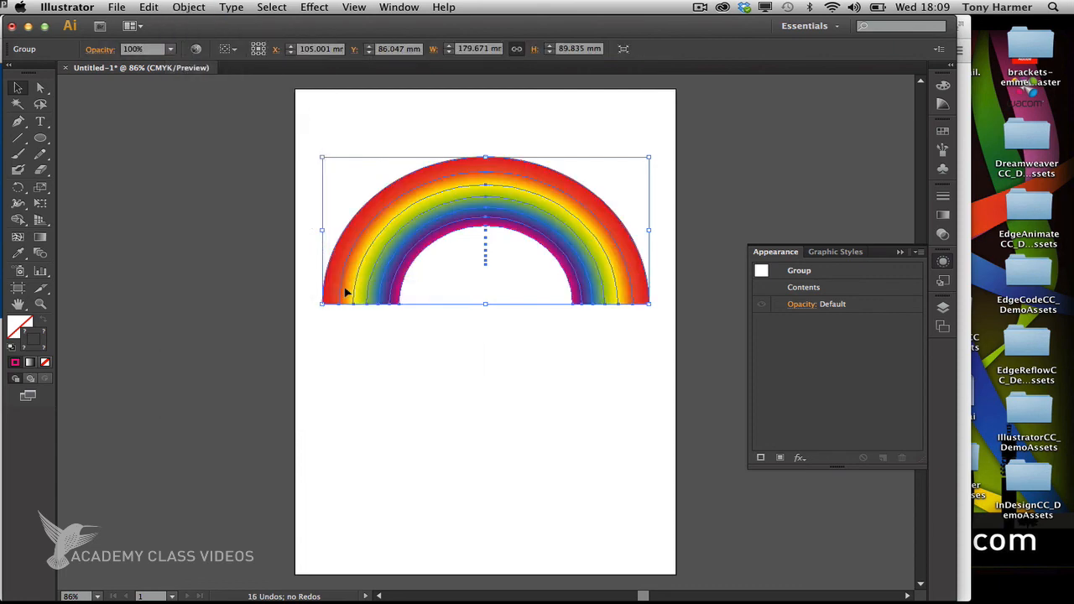
mouse_move(625, 359)
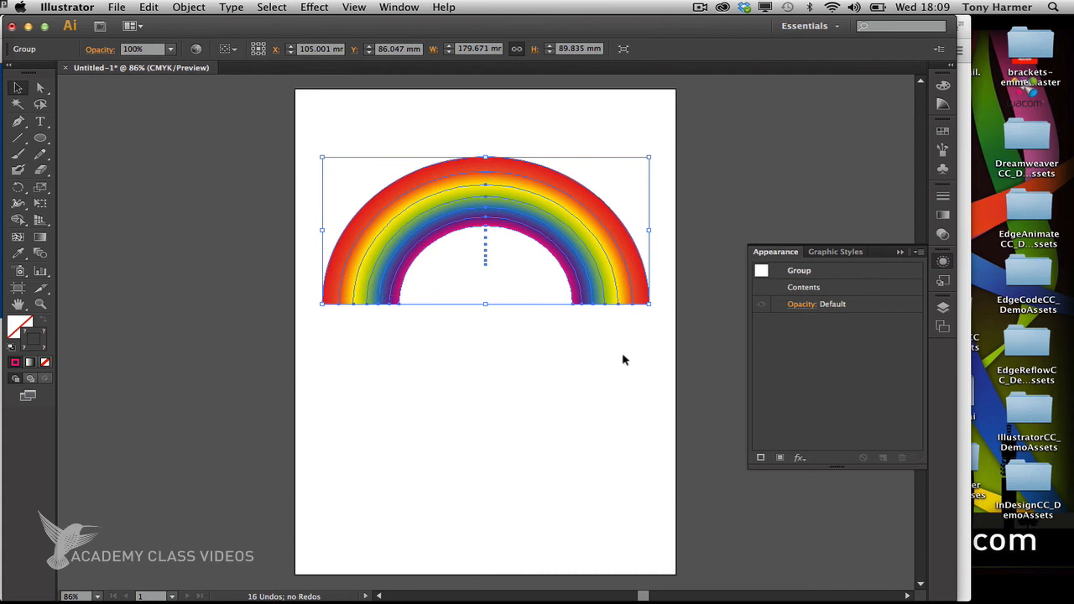